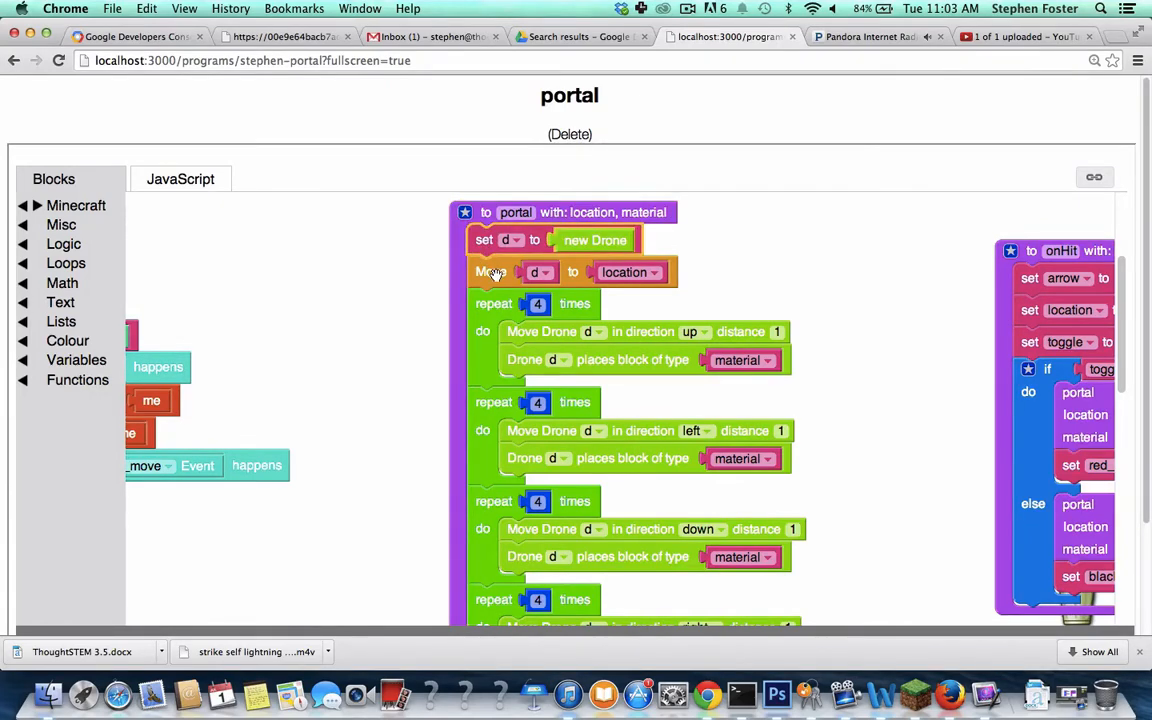
mouse_move(595, 235)
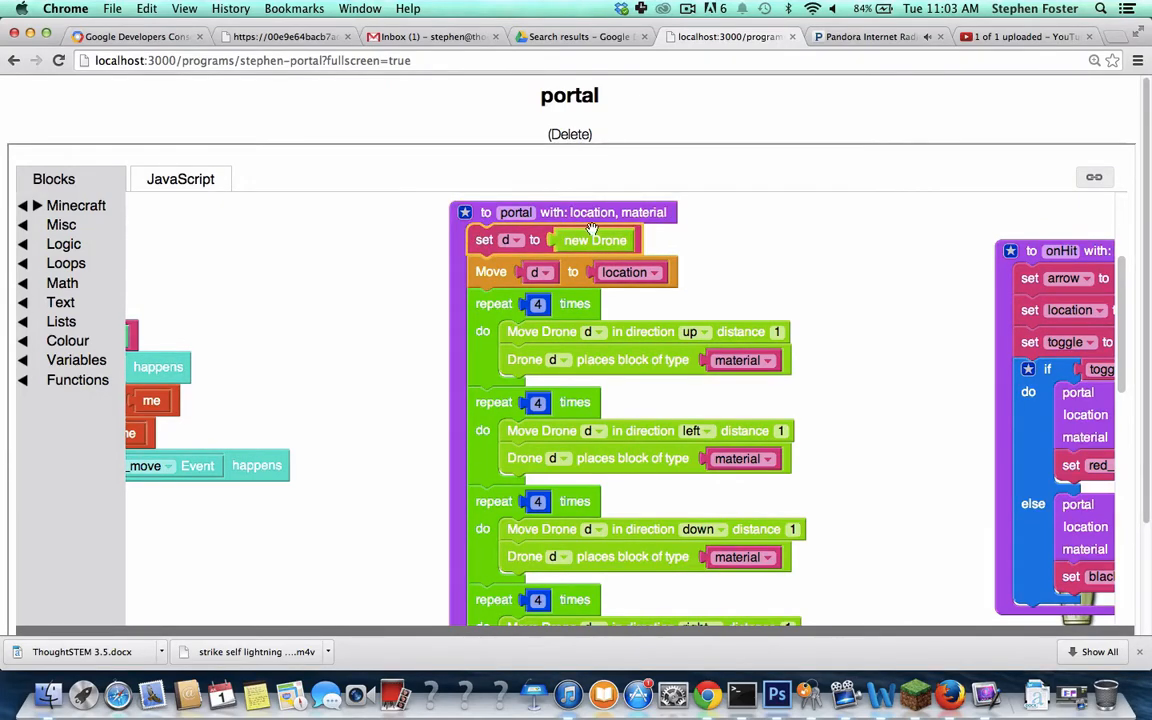
Reveal the portal function's drone frame-building loops and setPortalBlock calls in the workspace.
left_click(625, 271)
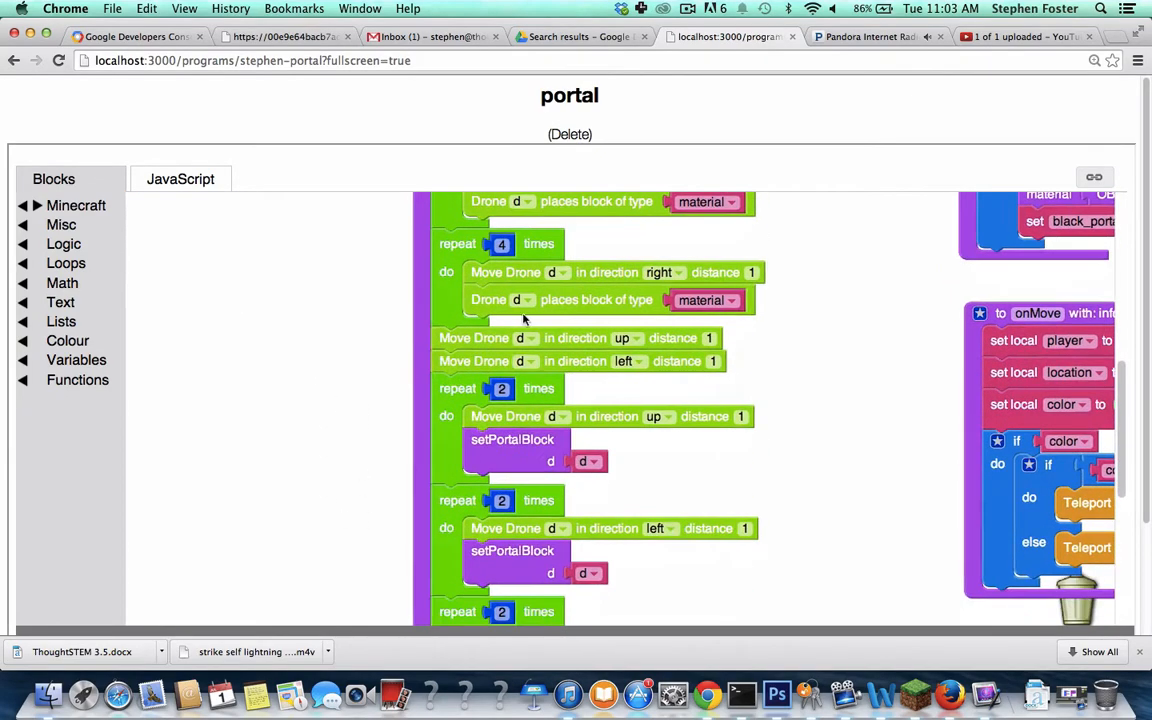
Show all four setPortalBlock loops and the setPortalBlock function's red/black toggle logic.
scroll("down", 3)
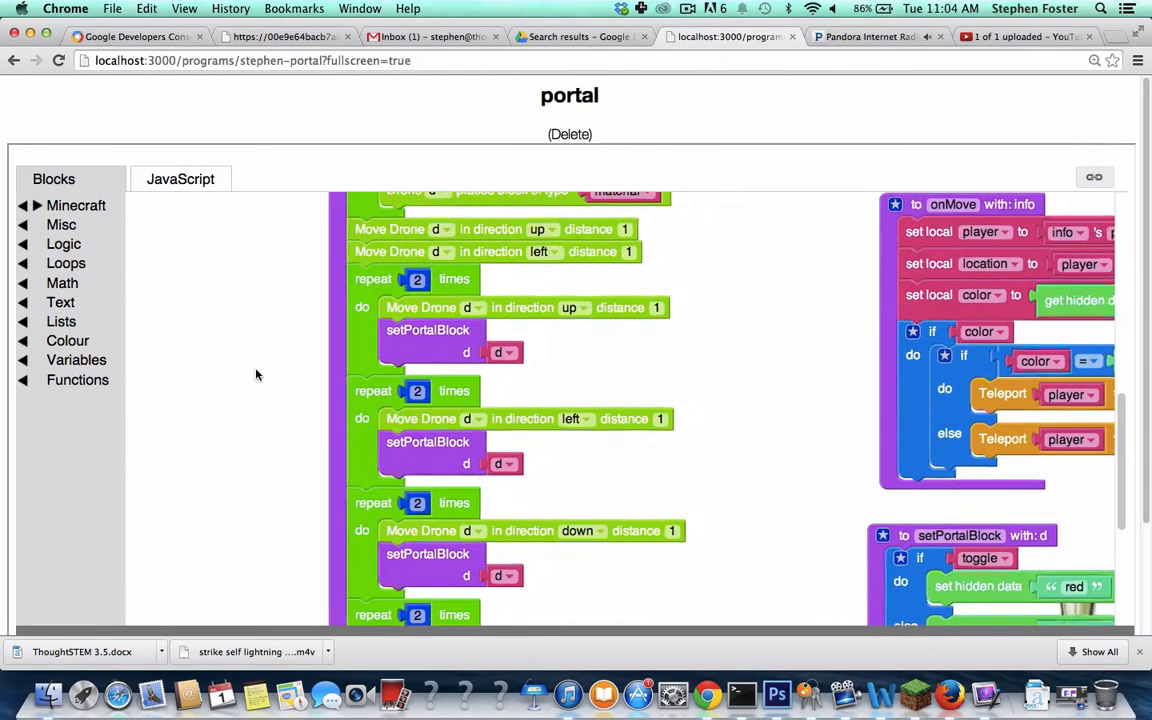
scroll("down", 3)
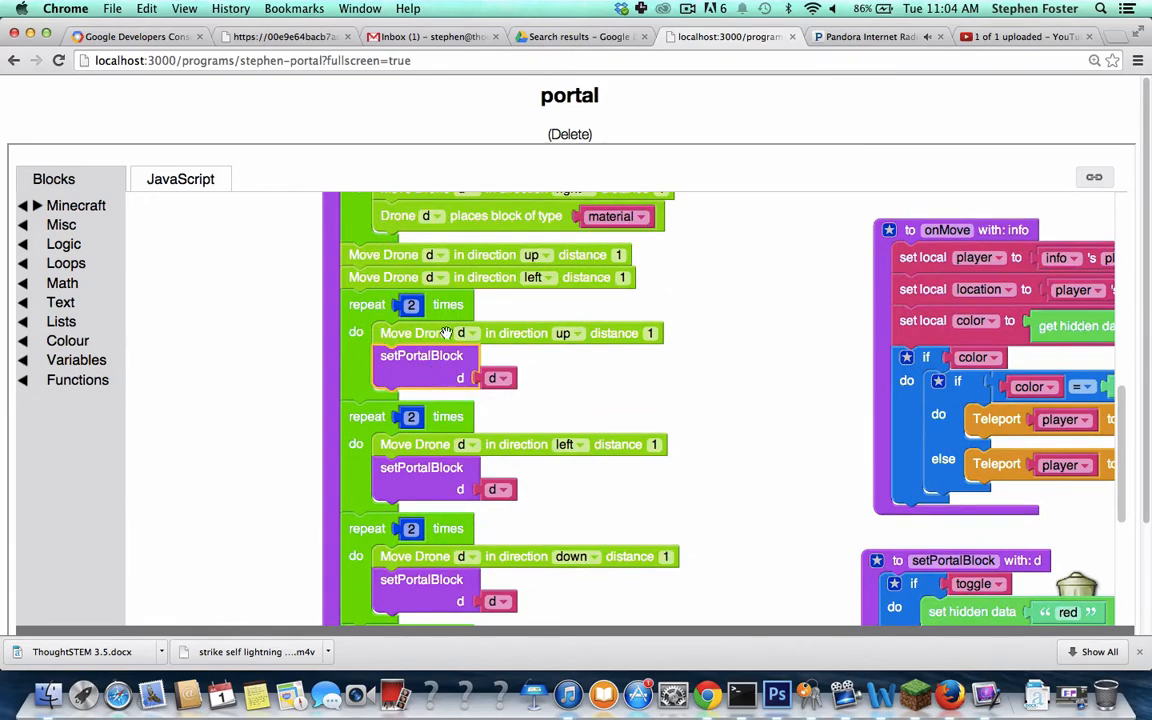
mouse_move(515, 372)
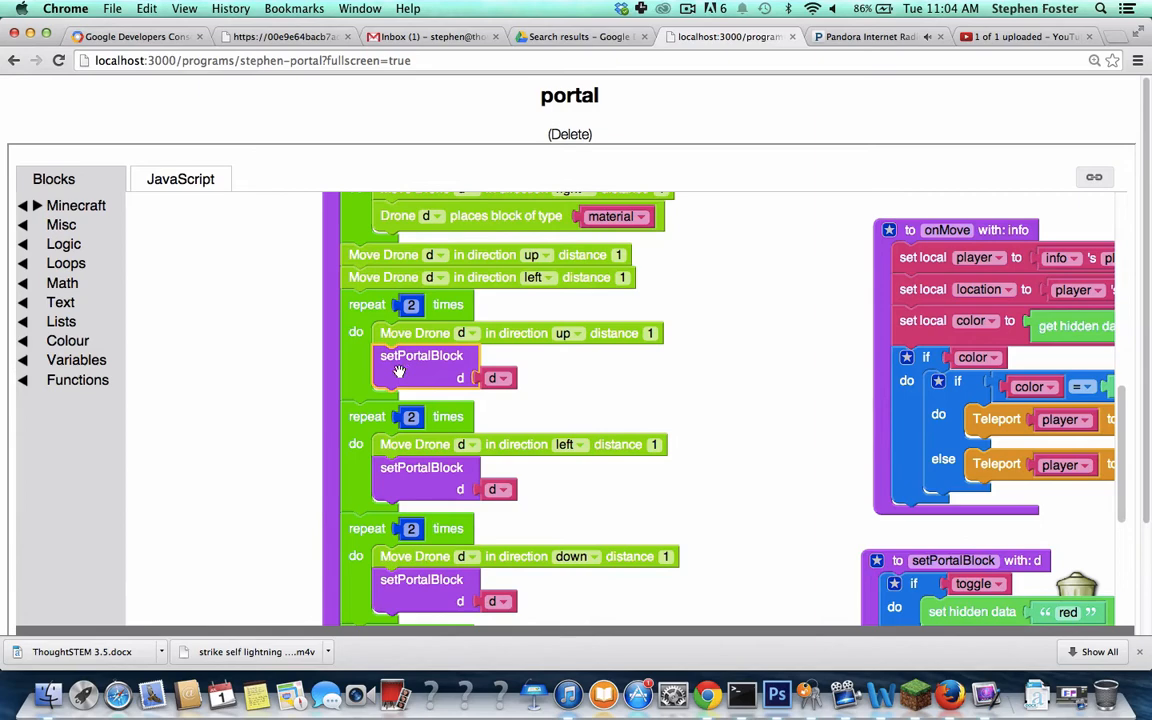
mouse_move(755, 418)
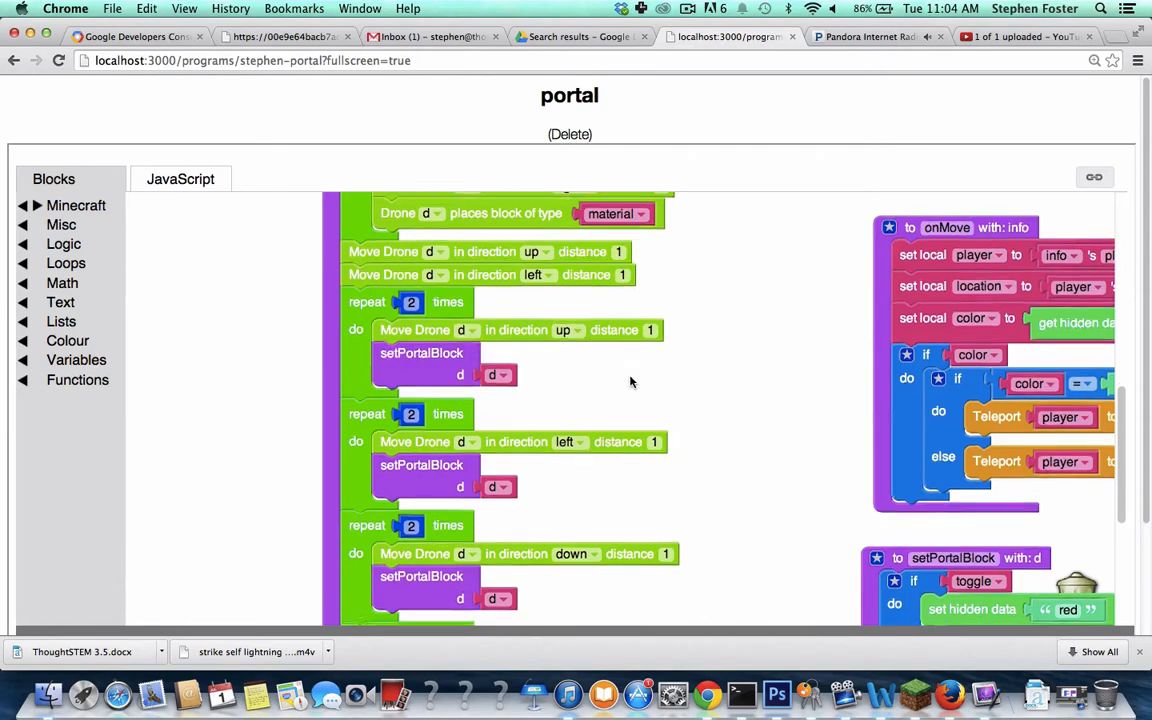
scroll("down", 3)
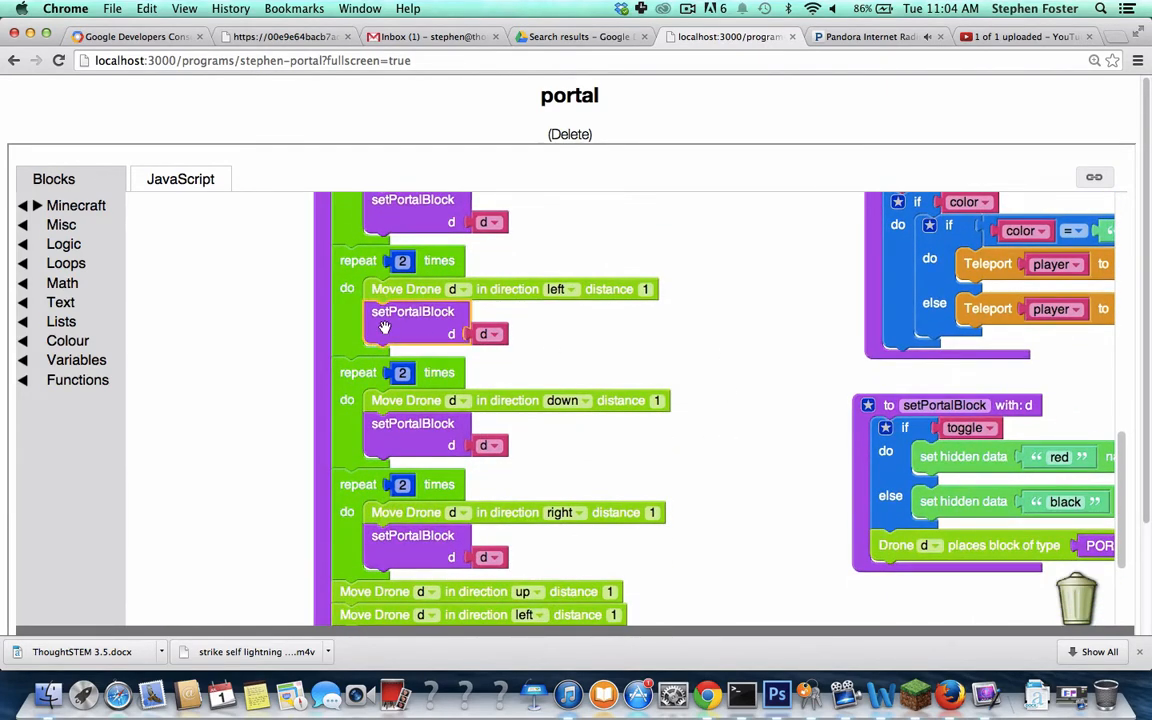
mouse_move(813, 565)
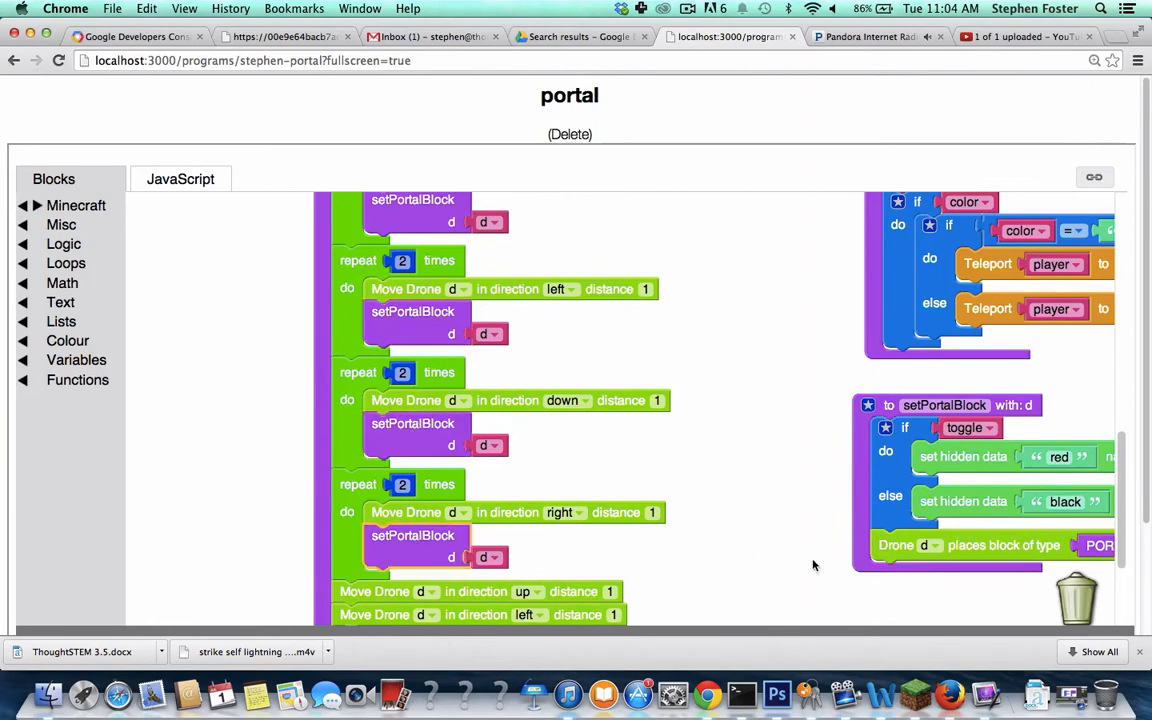
Centre the full setPortalBlock definition storing red or black data before placing a PORTAL block.
scroll("down", 3)
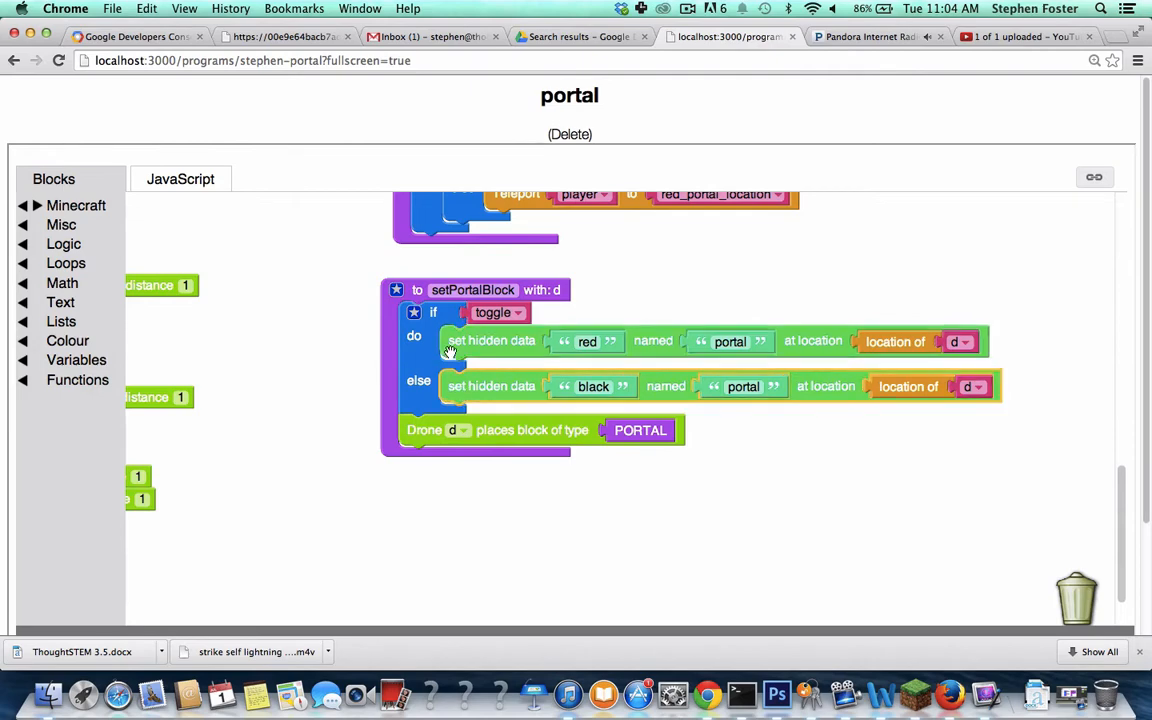
mouse_move(463, 362)
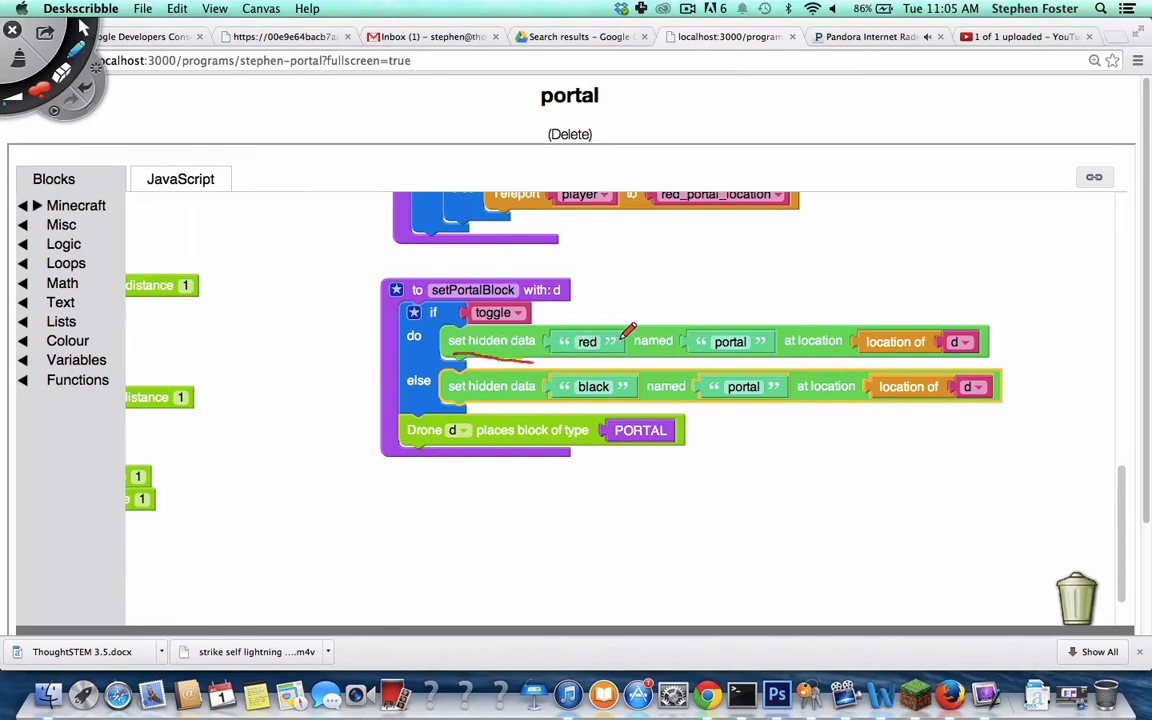
mouse_move(883, 290)
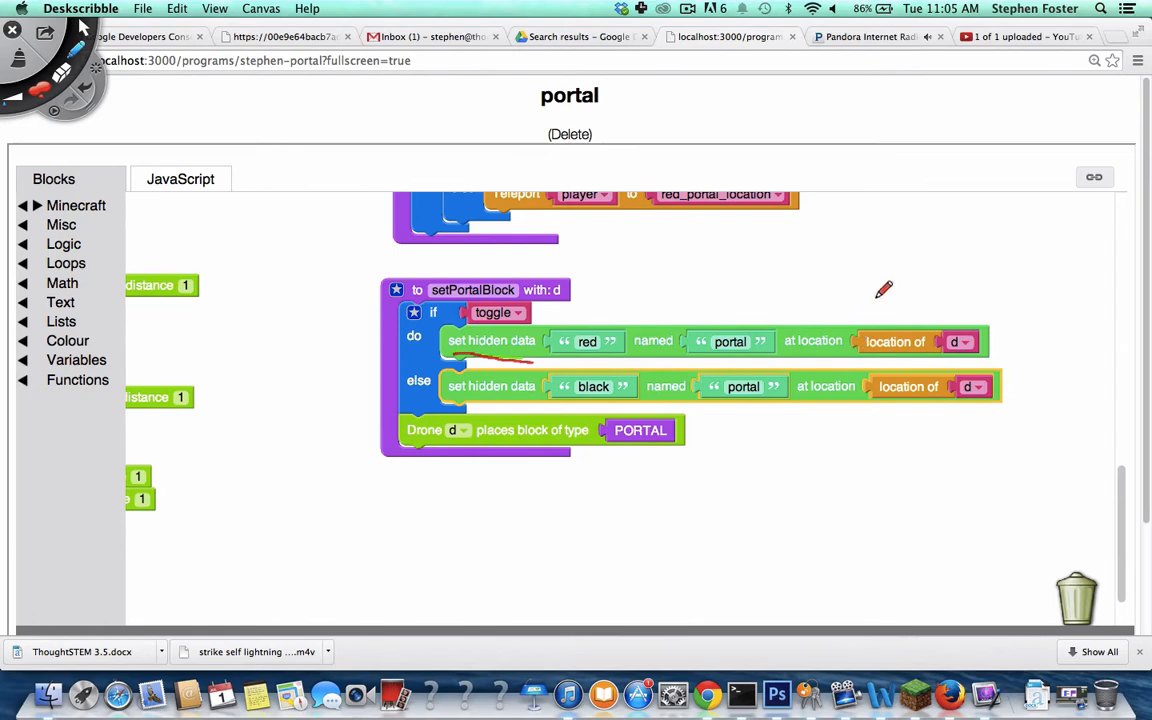
mouse_move(880, 342)
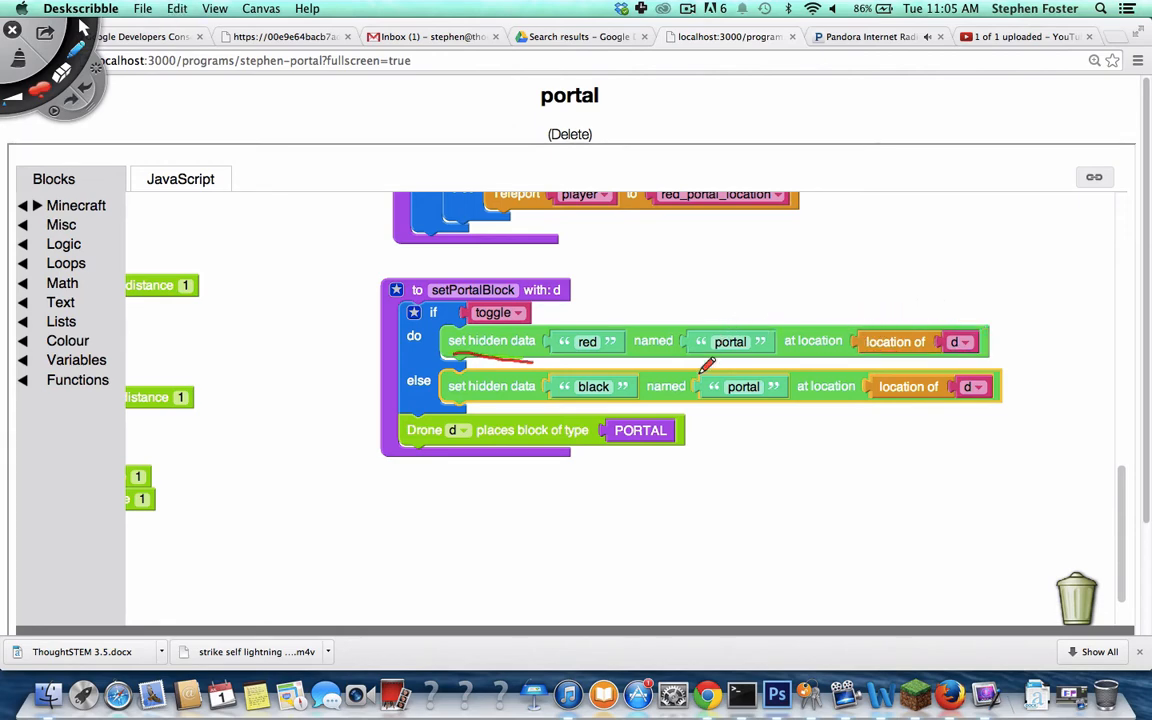
mouse_move(835, 318)
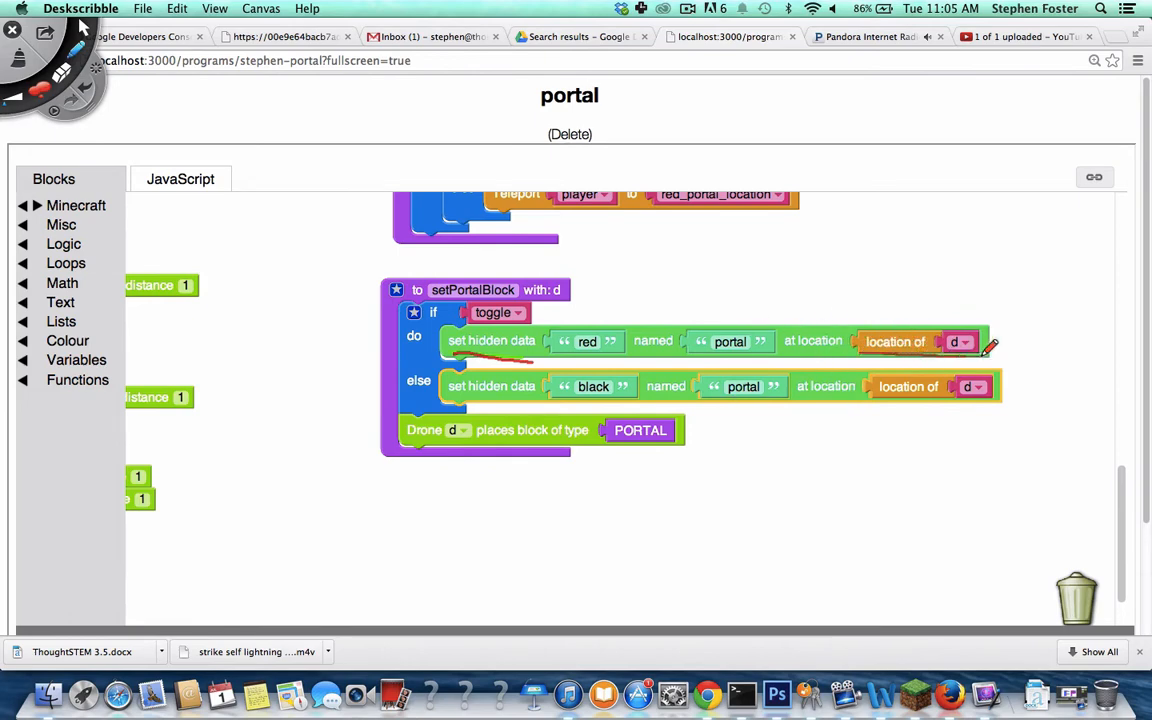
mouse_move(750, 328)
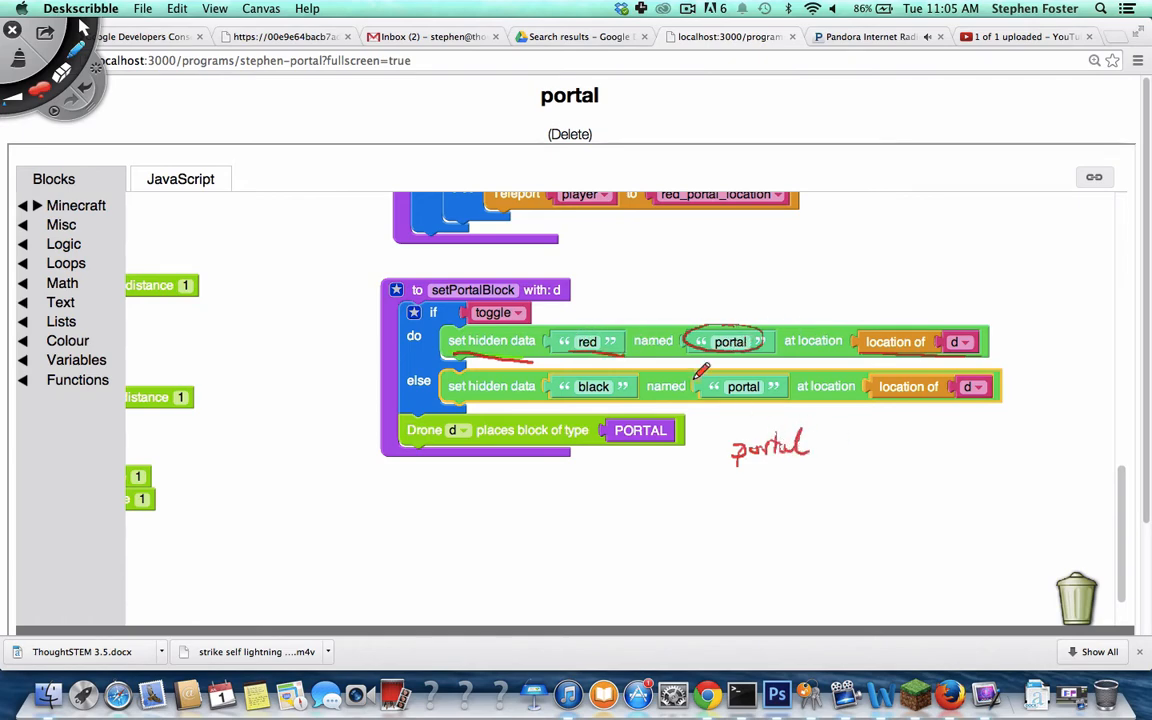
Draw a hand-made table with portal and red headings beneath the setPortalBlock code.
left_click_drag(840, 430, 835, 525)
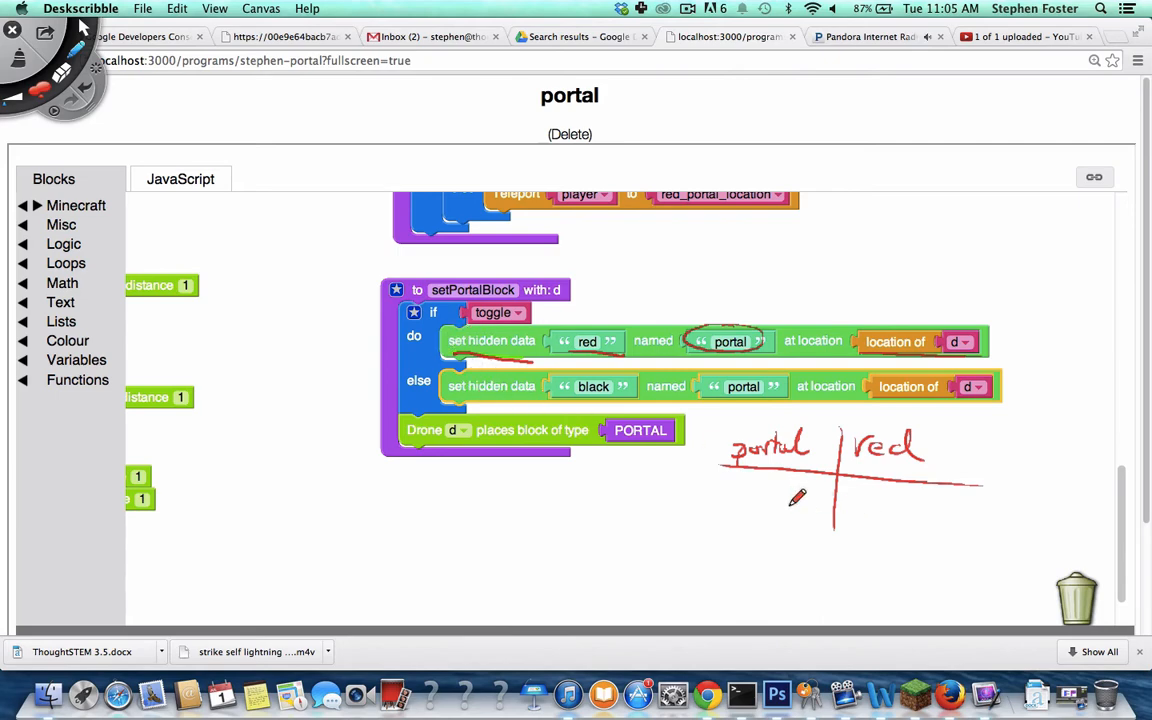
mouse_move(625, 480)
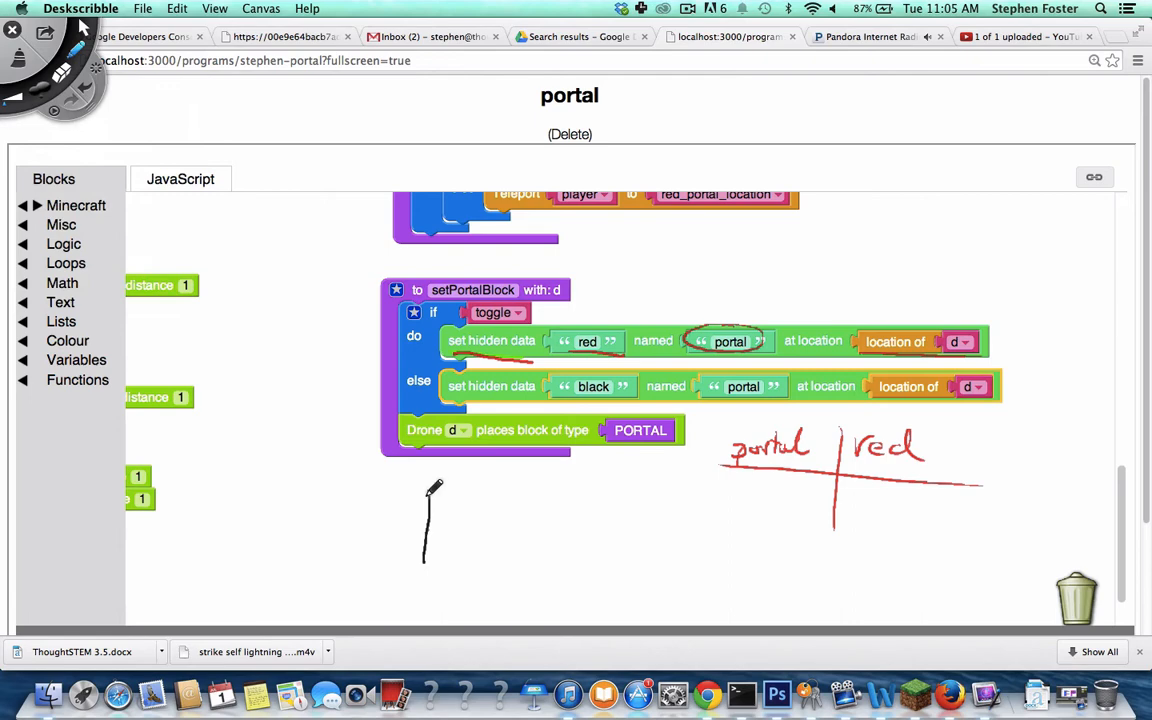
Sketch black outer and inner portal squares, shade the inner one red, add a red exit stroke.
left_click_drag(435, 490, 405, 580)
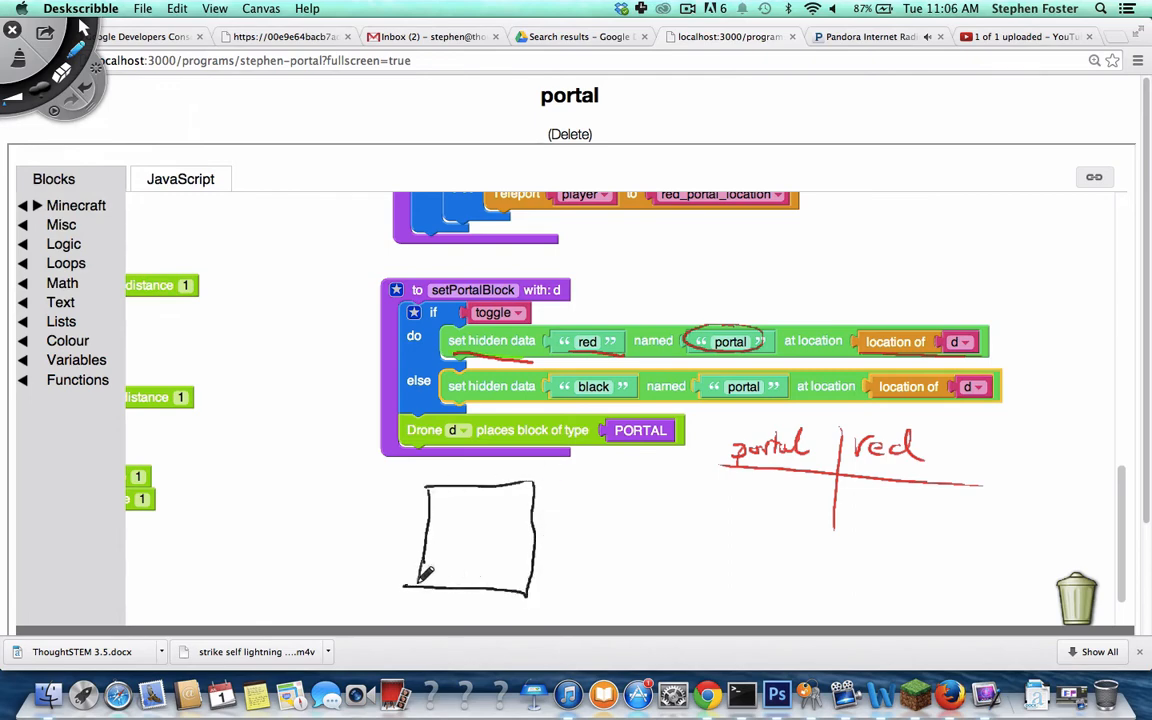
left_click_drag(420, 575, 520, 505)
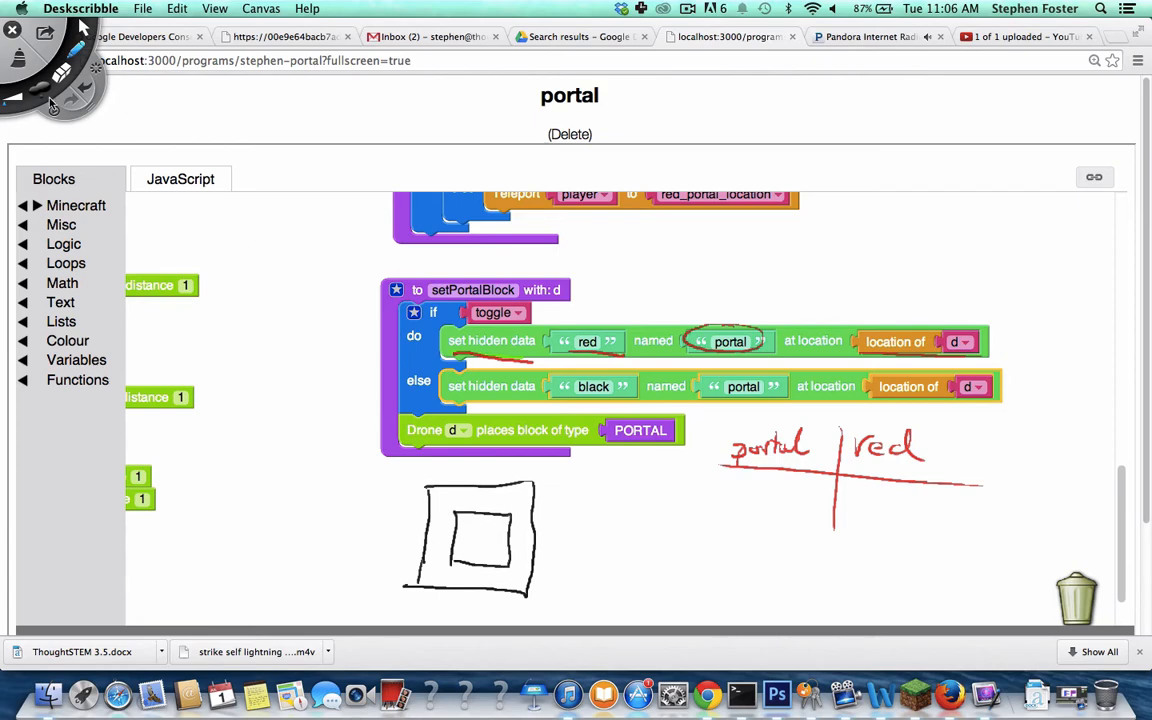
left_click_drag(465, 520, 500, 555)
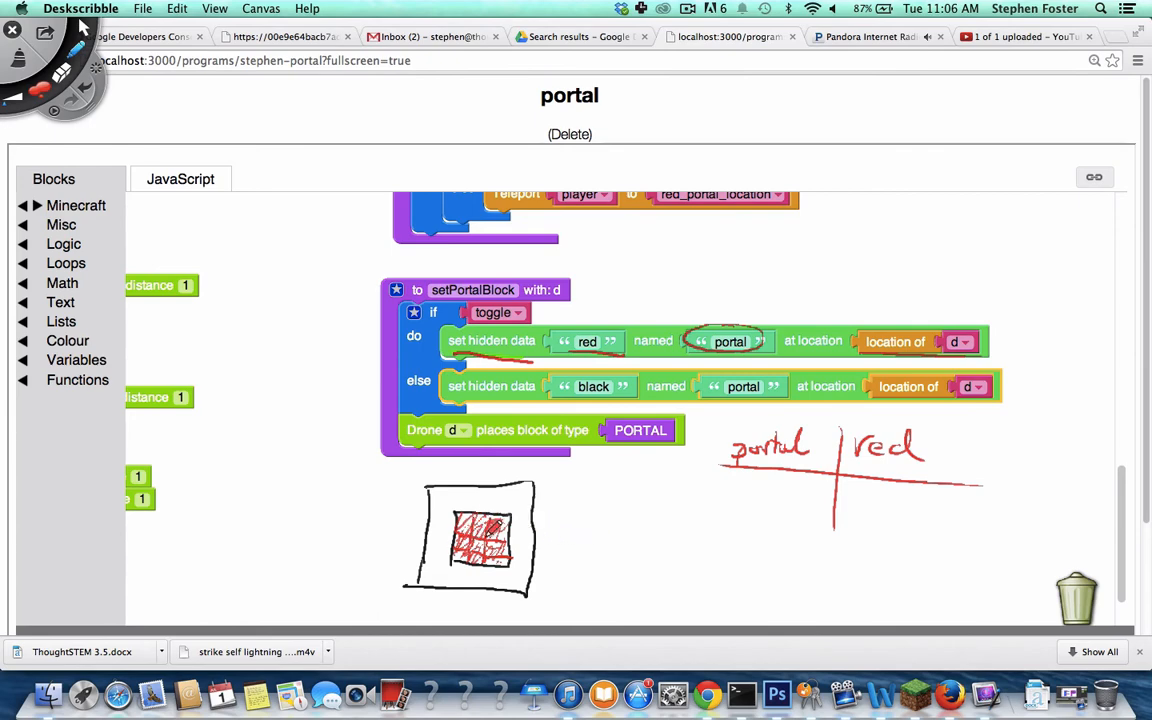
left_click_drag(490, 525, 365, 590)
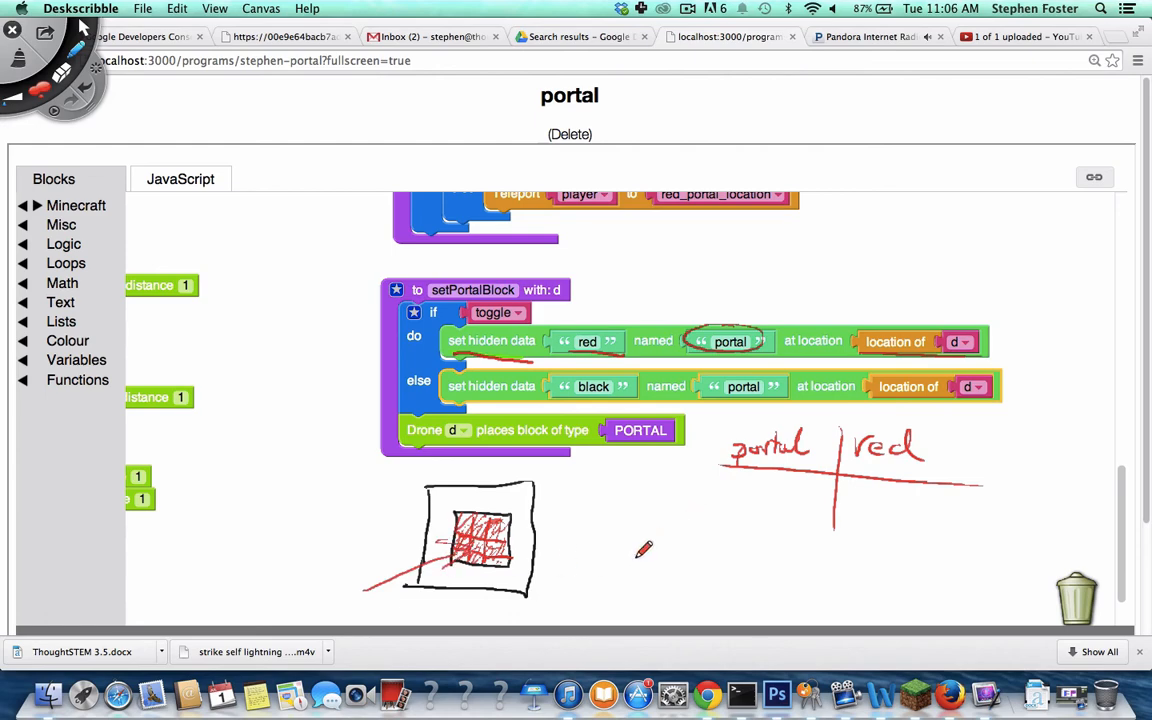
mouse_move(605, 277)
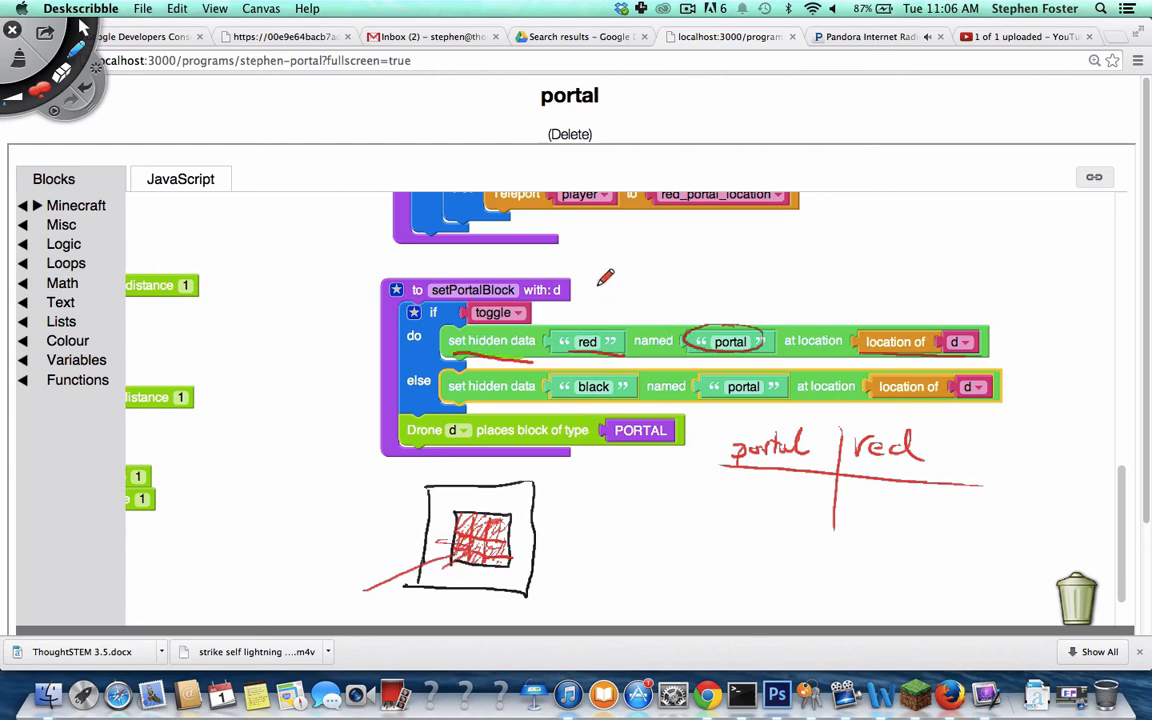
mouse_move(490, 510)
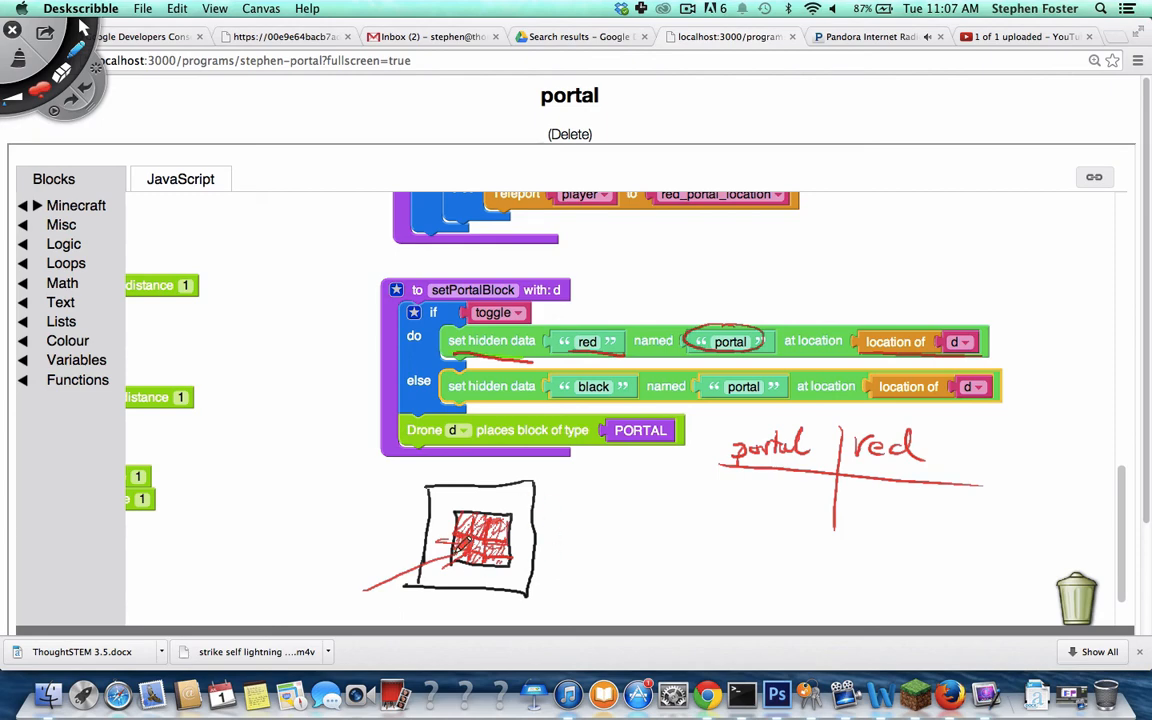
mouse_move(940, 360)
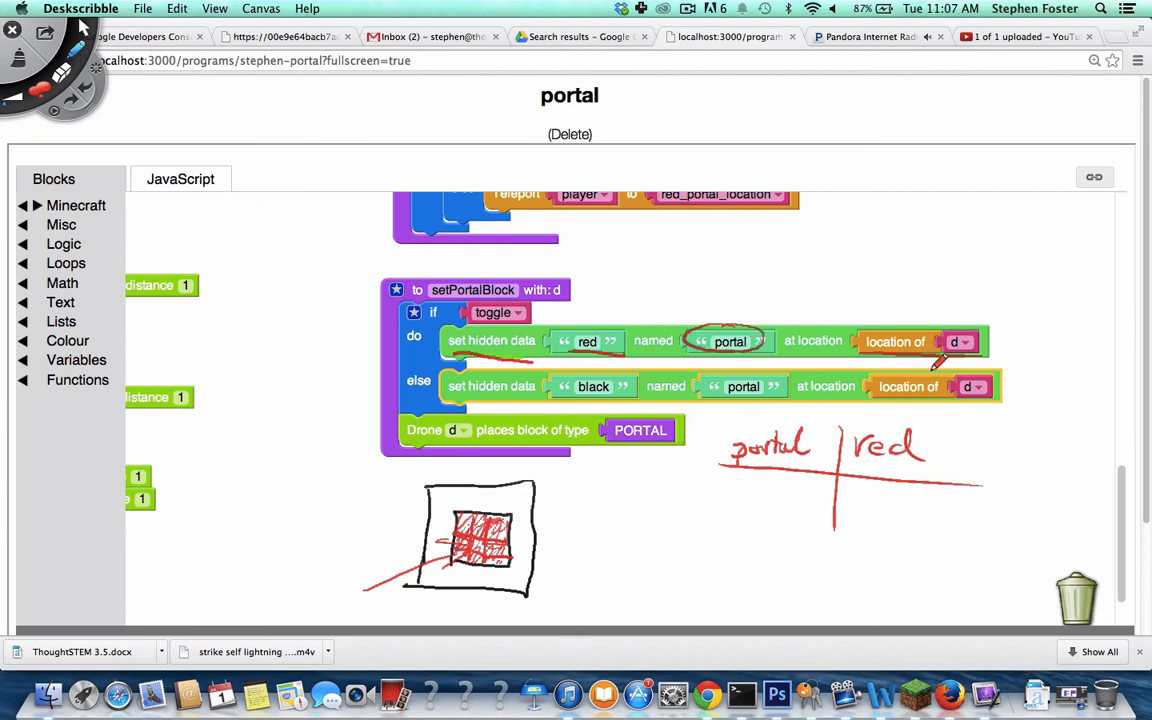